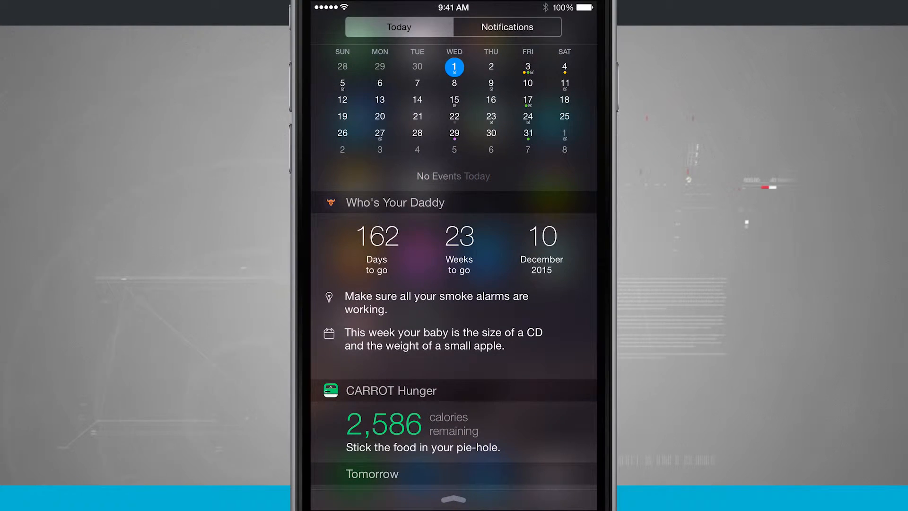
Step: Add the Stocks and Swarm widgets to the Today view via Edit, then confirm with Done
{"action": "scroll", "scroll_direction": "down", "scroll_amount": 3}
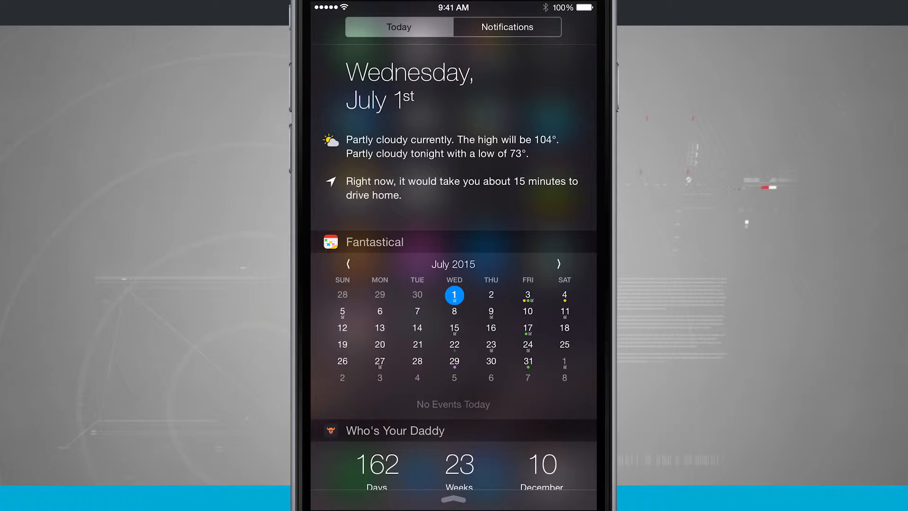
{"action": "scroll", "scroll_direction": "down", "scroll_amount": 3}
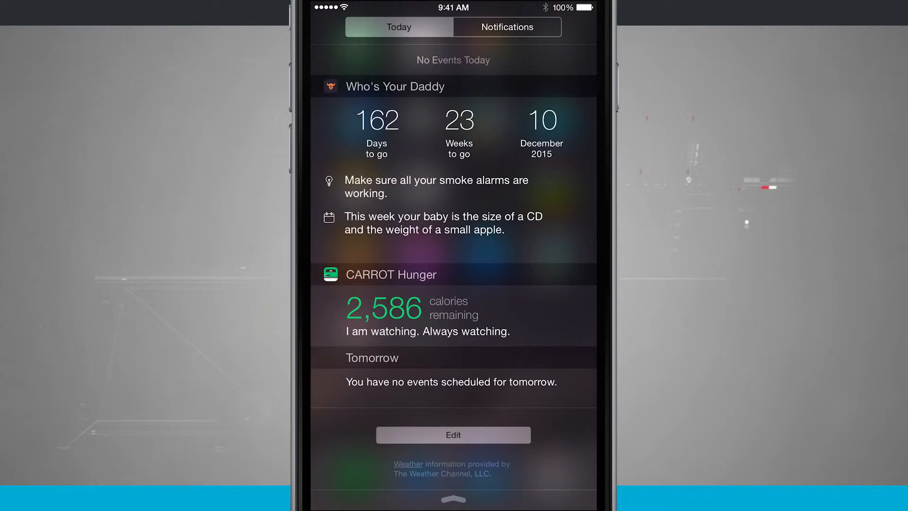
{"action": "left_click", "coordinate": [454, 436]}
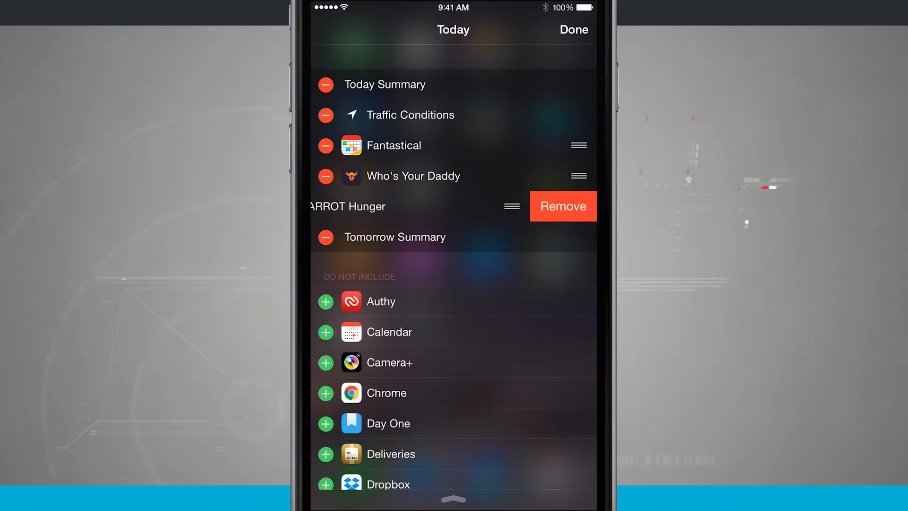
{"action": "scroll", "scroll_direction": "up", "scroll_amount": 3}
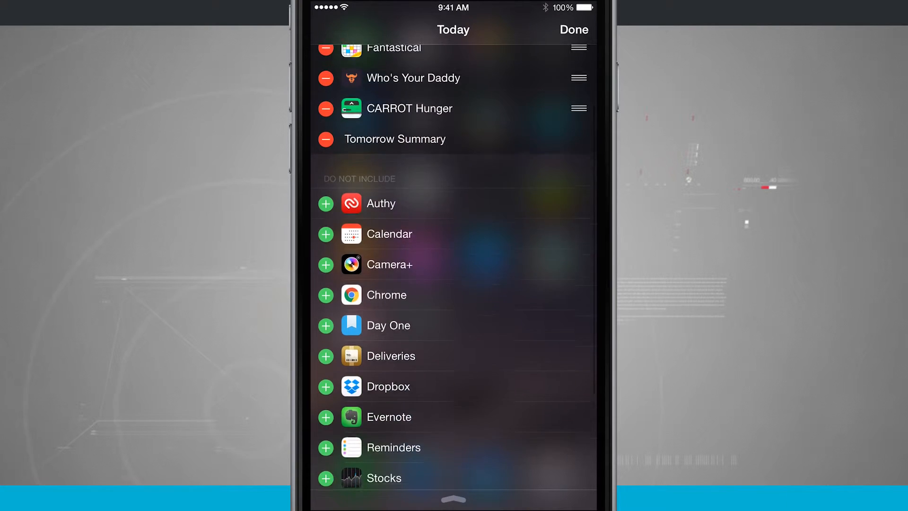
{"action": "scroll", "scroll_direction": "up", "scroll_amount": 3}
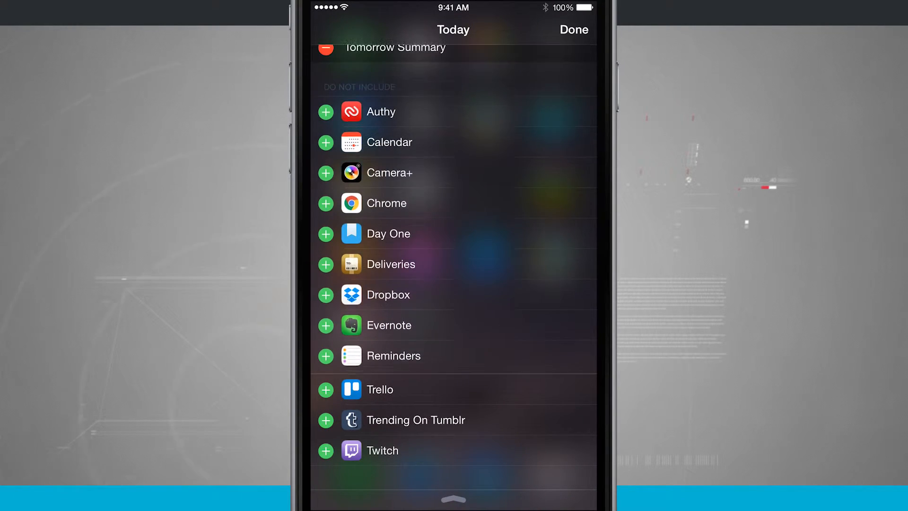
{"action": "scroll", "scroll_direction": "down", "scroll_amount": 3}
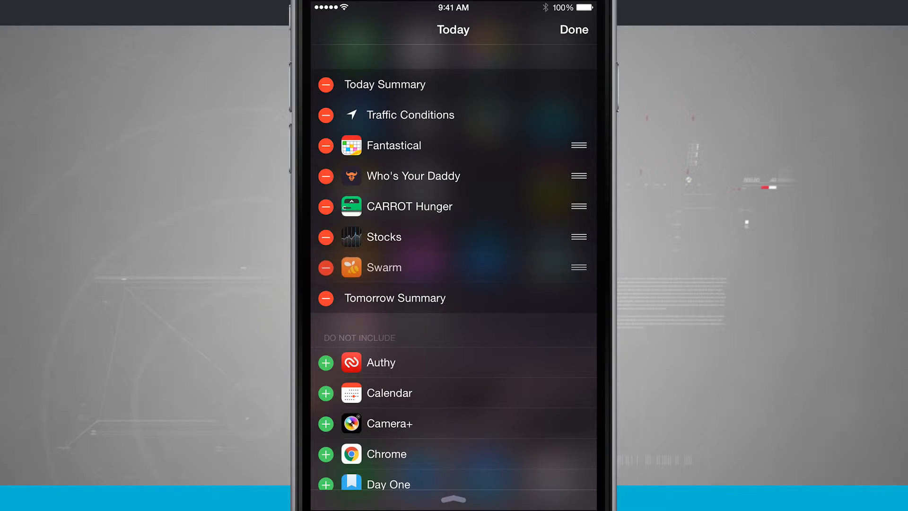
{"action": "left_click", "coordinate": [573, 29]}
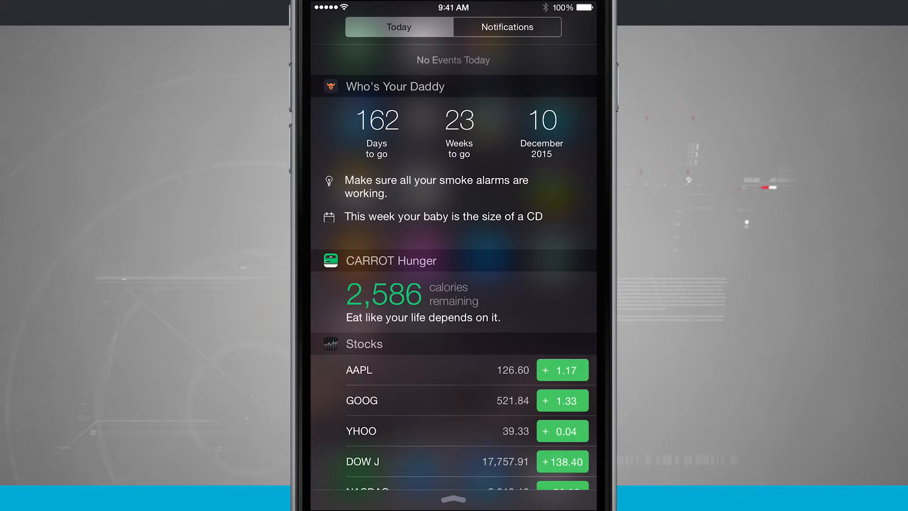
Step: Start a Swarm check-in at Hill Media Group from the widget's check-in button
{"action": "scroll", "scroll_direction": "down", "scroll_amount": 3}
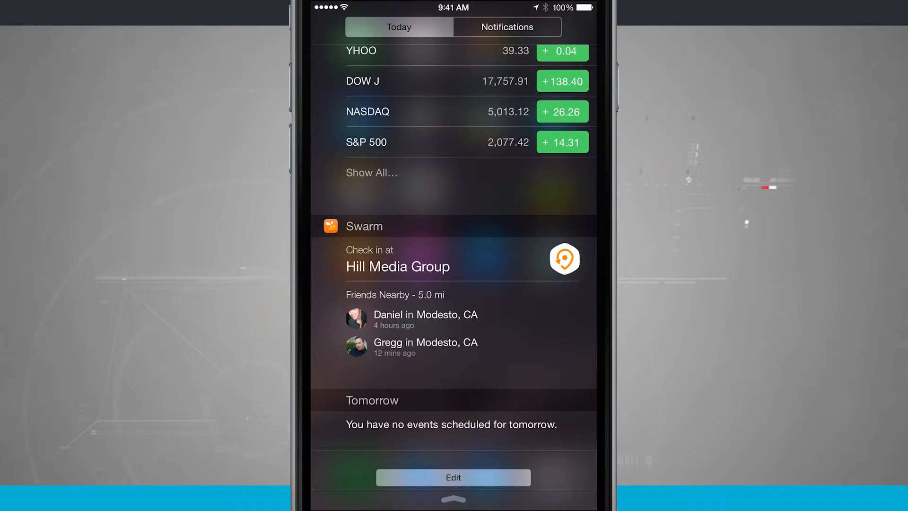
{"action": "left_click", "coordinate": [564, 259]}
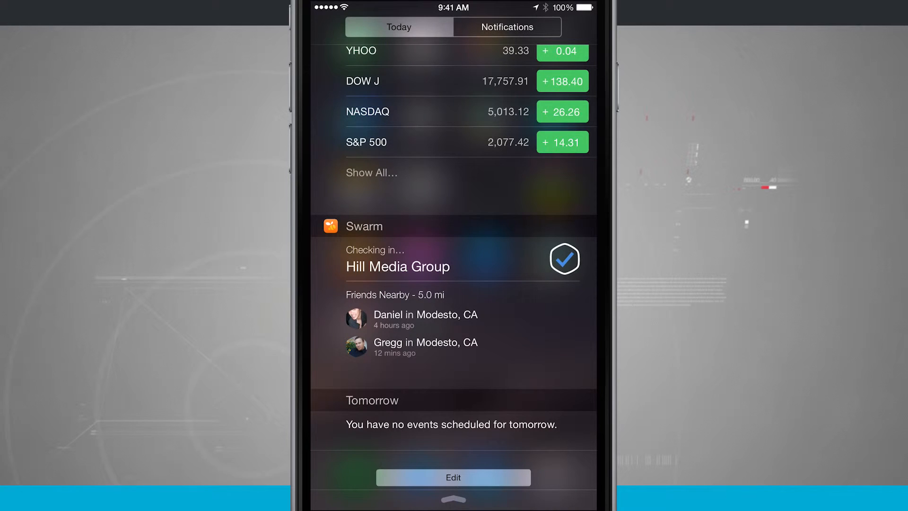
{"action": "left_click", "coordinate": [563, 259]}
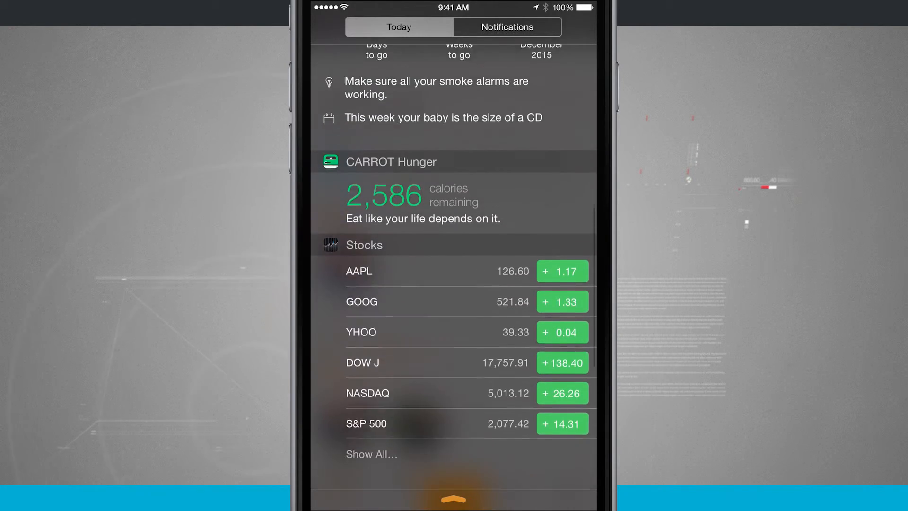
{"action": "scroll", "scroll_direction": "down", "scroll_amount": 3}
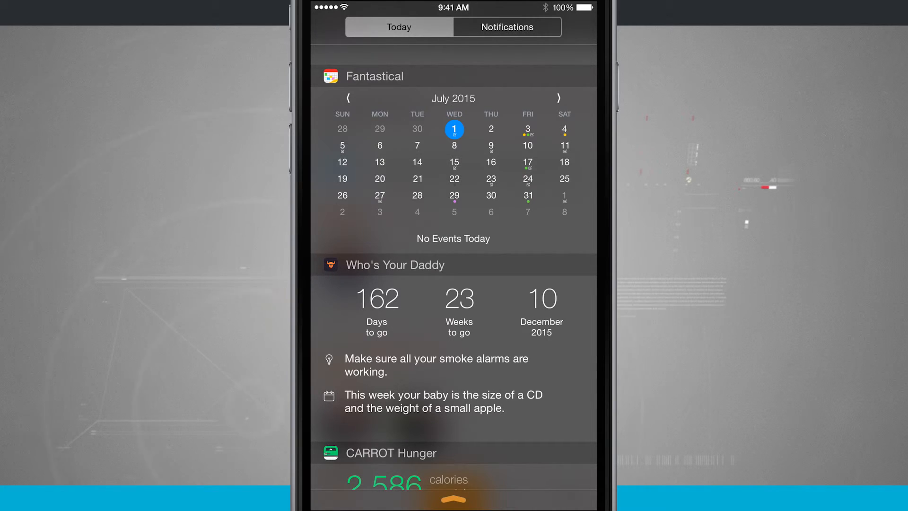
{"action": "scroll", "scroll_direction": "down", "scroll_amount": 3}
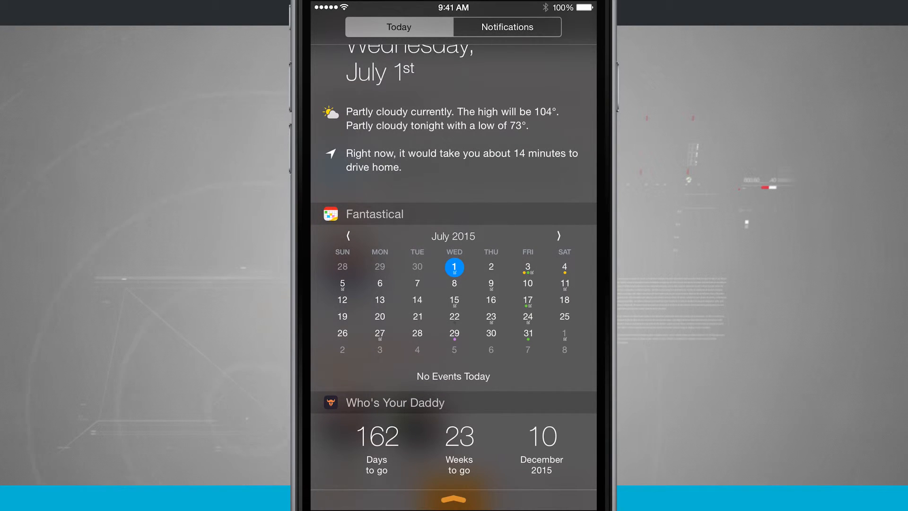